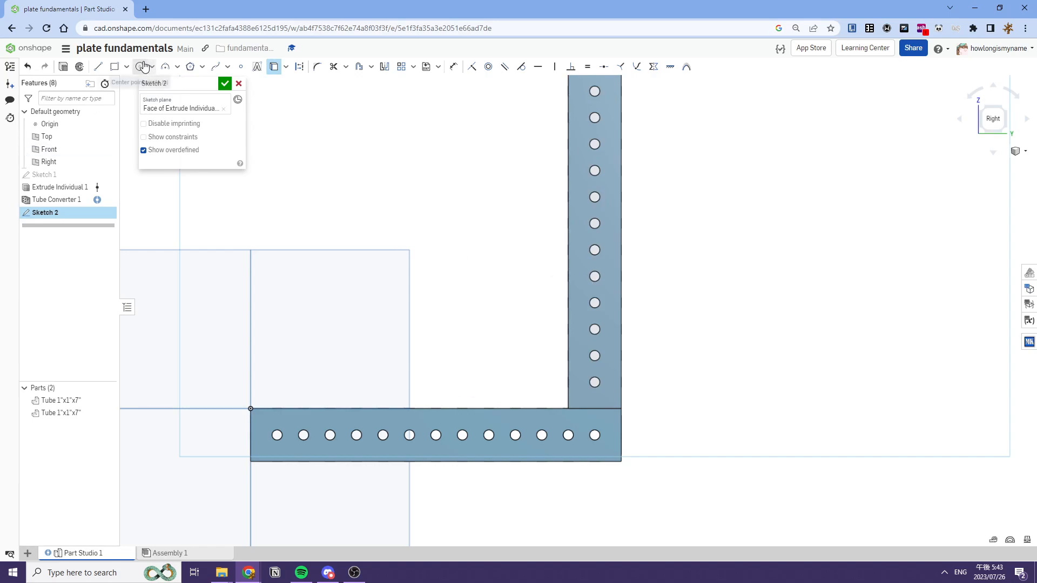
mouse_move(142, 67)
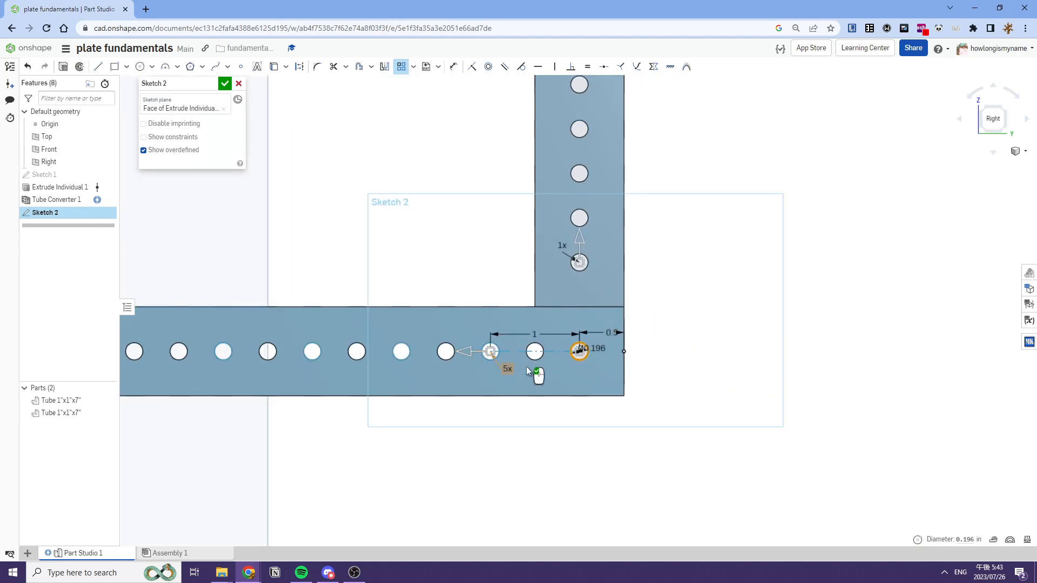
Step: Change the hole pattern count along the tube arm
double_click(538, 333)
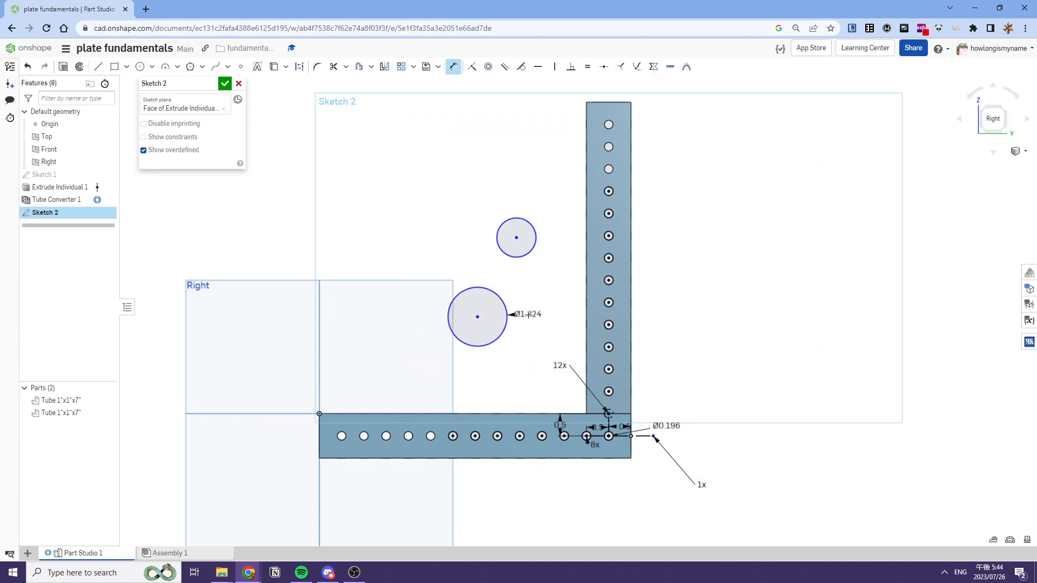
Step: Make both pulley circles Ø1.128 and draw a larger circle above them
double_click(527, 314)
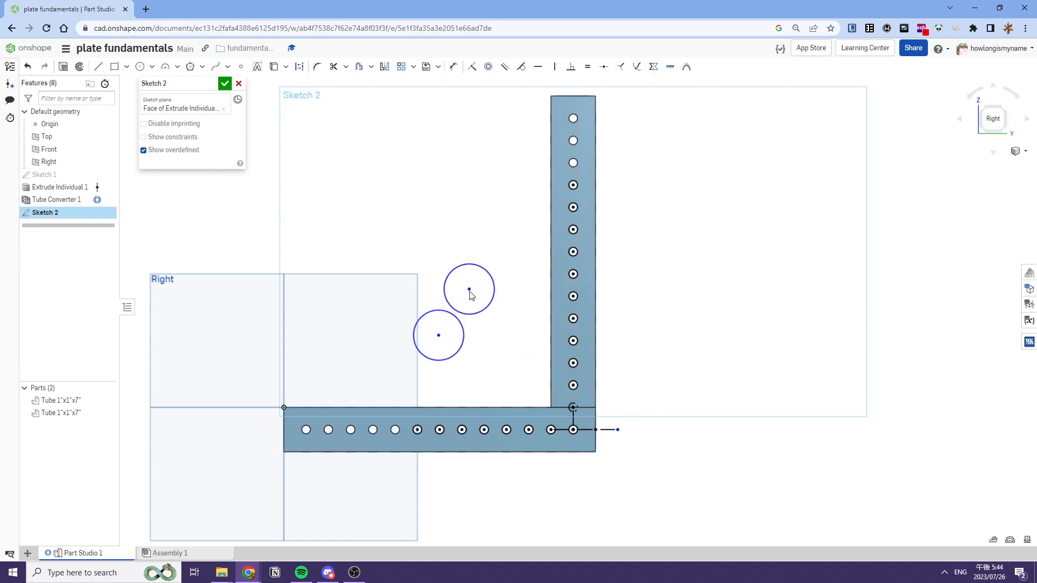
left_click(140, 67)
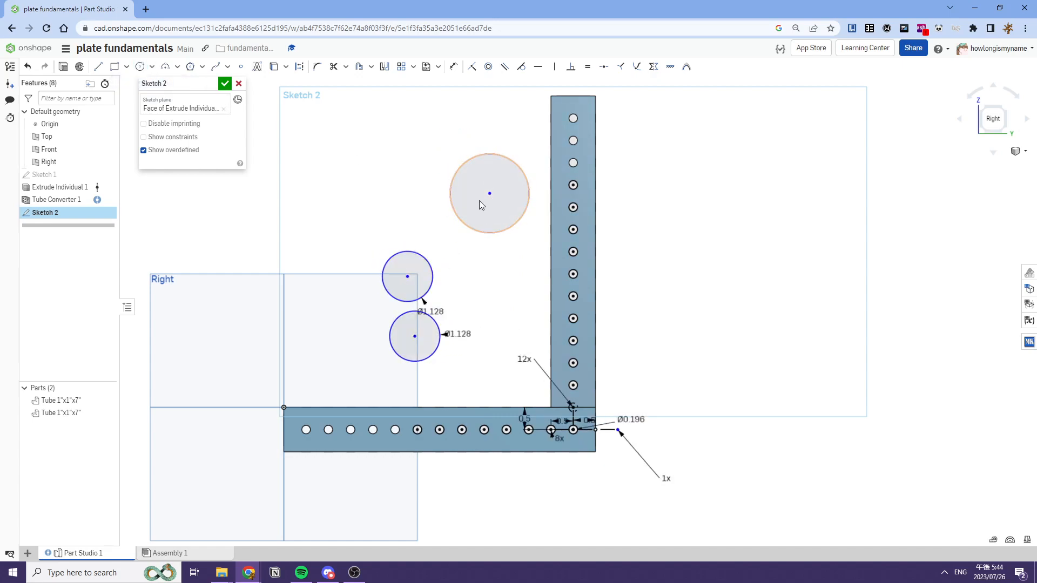
left_click_drag(489, 193, 501, 248)
type("0.1")
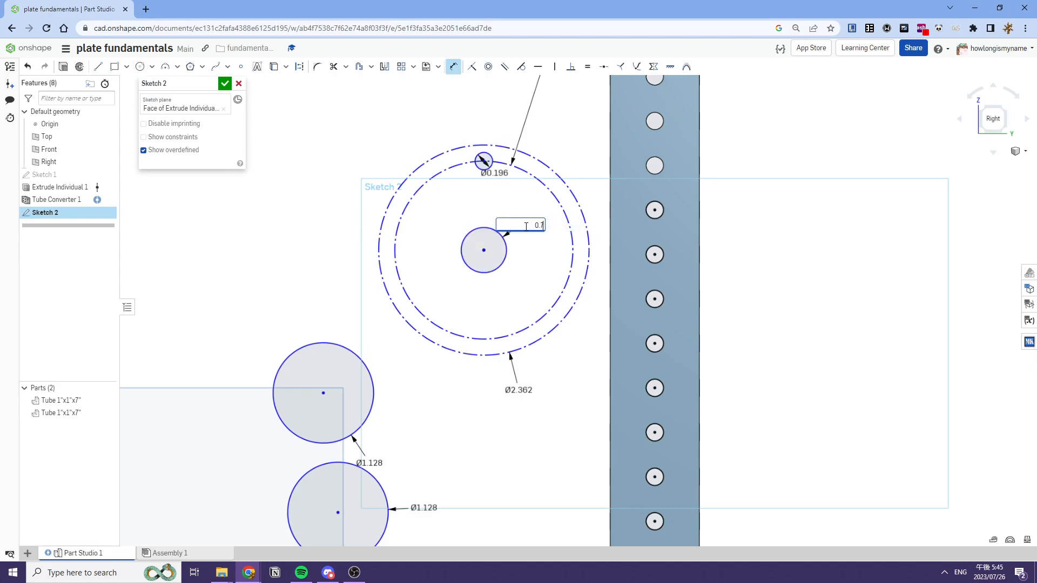
Step: Repeat the Ø0.196 motor bolt hole around the bolt circle with a Circular pattern
left_click(413, 67)
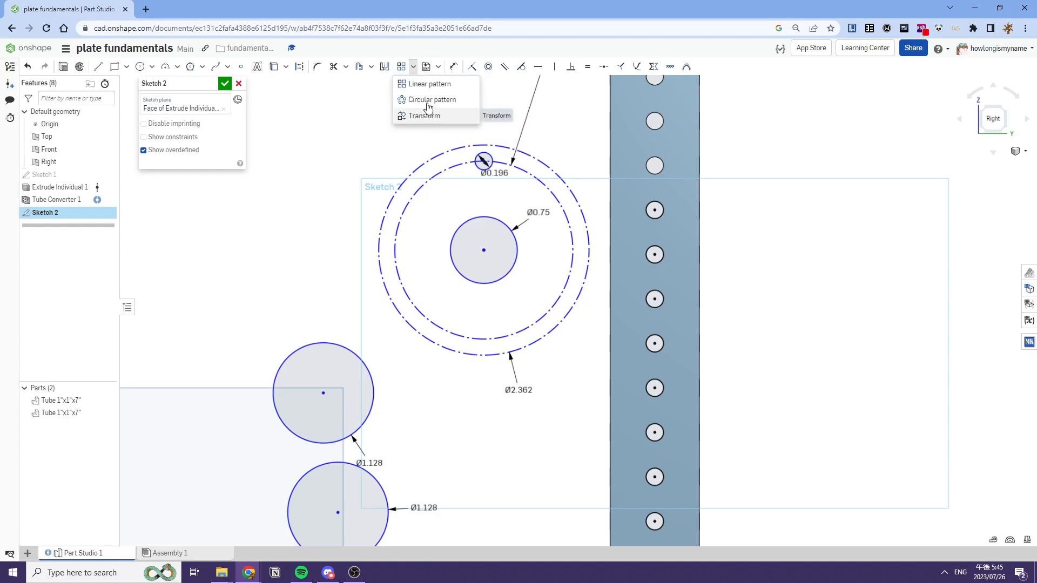
left_click(429, 100)
type("wcp")
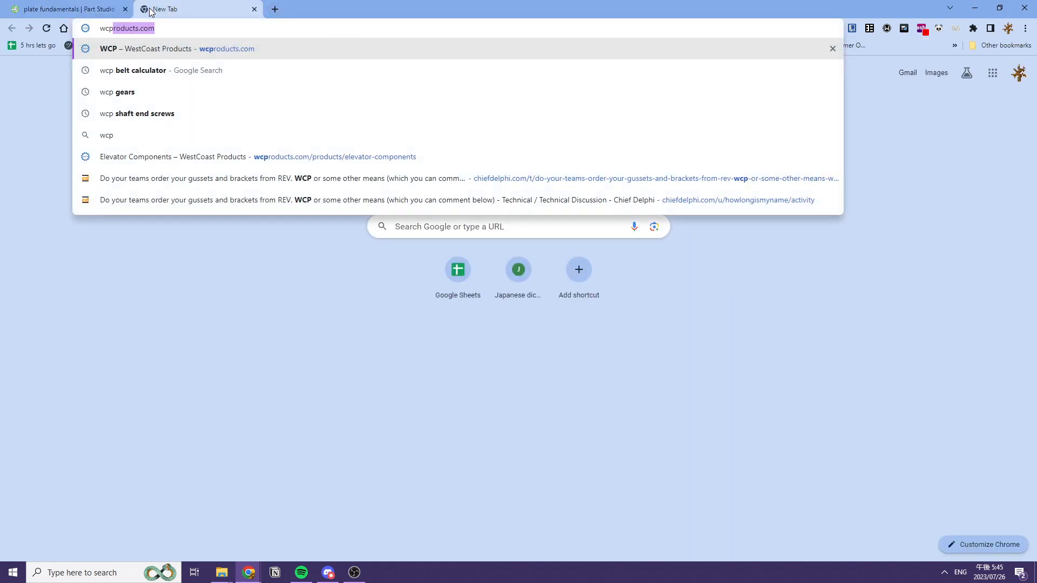
Step: Search the web for 'wcp belt calculator' and open the WCP Belt Calculator page
left_click(134, 70)
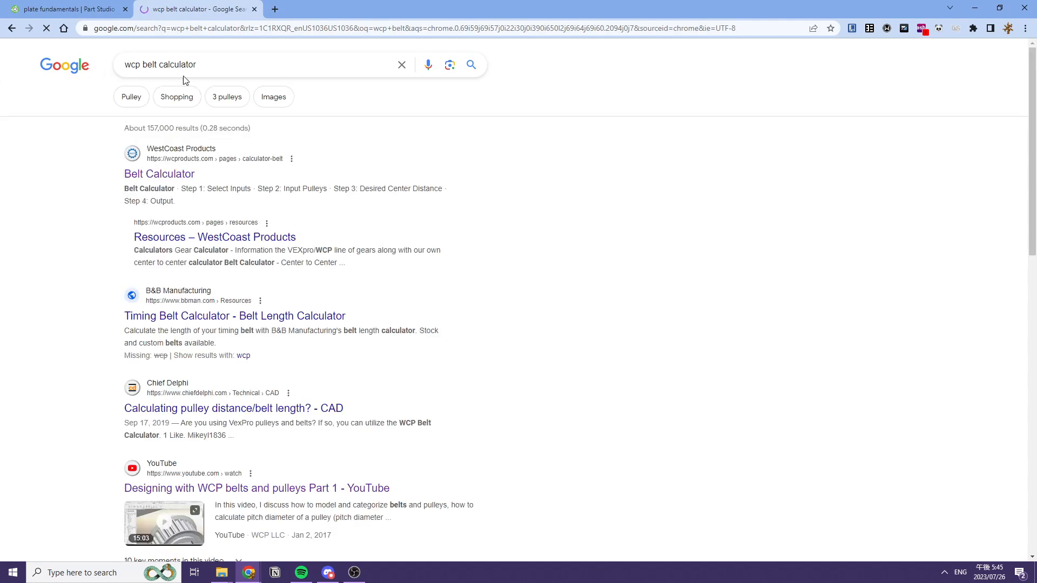
left_click(159, 174)
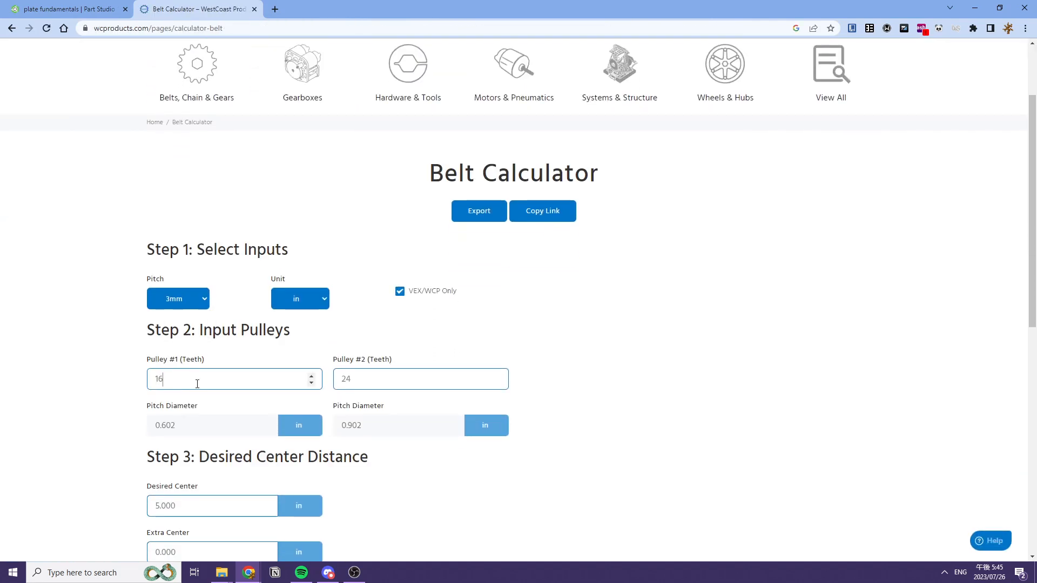
Step: Set Pulley #1 to 18 teeth with 5mm pitch, Pulley #2 staying at 24
left_click(177, 298)
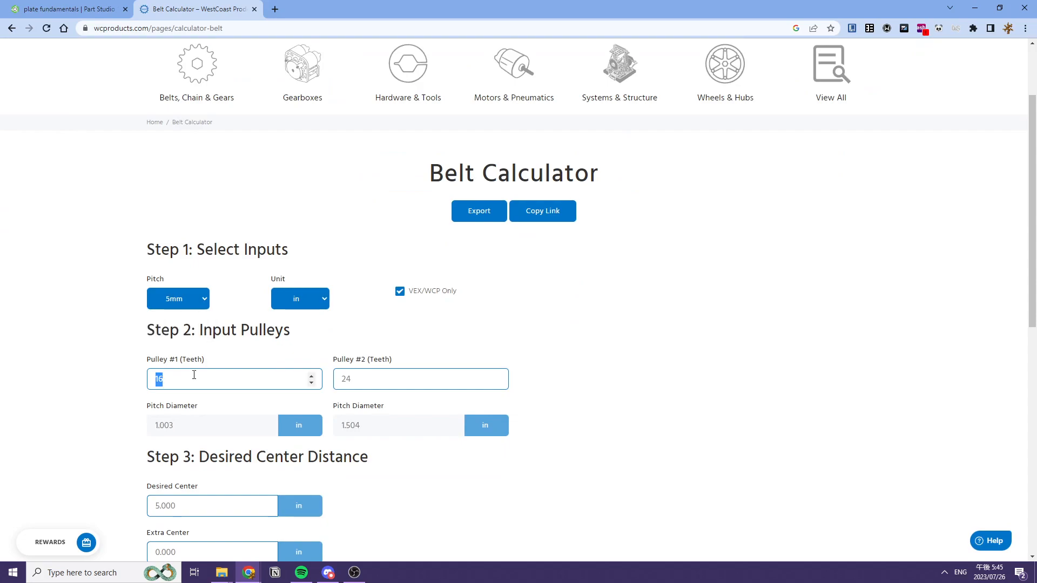
type("18")
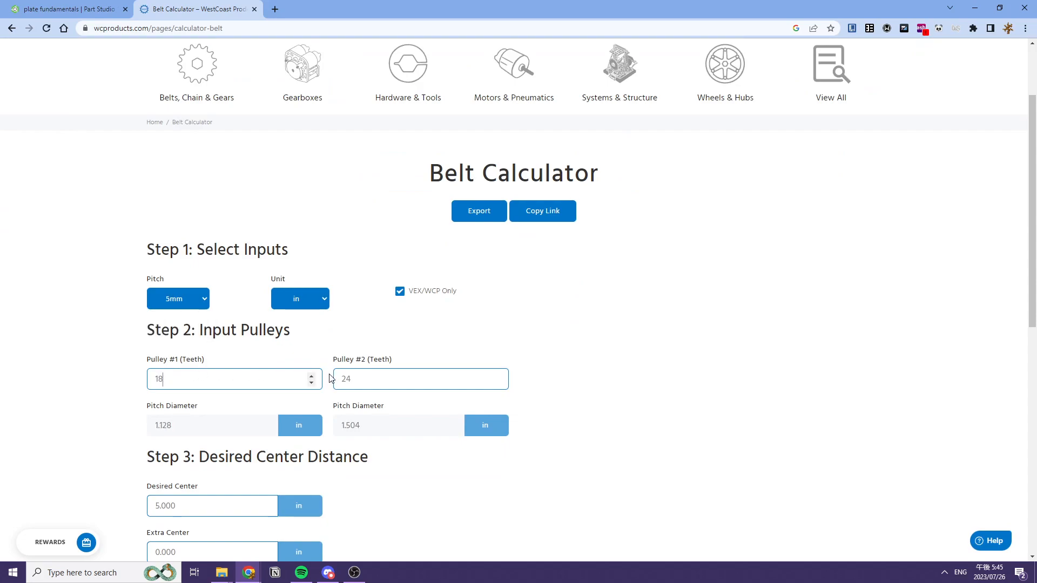
left_click(70, 9)
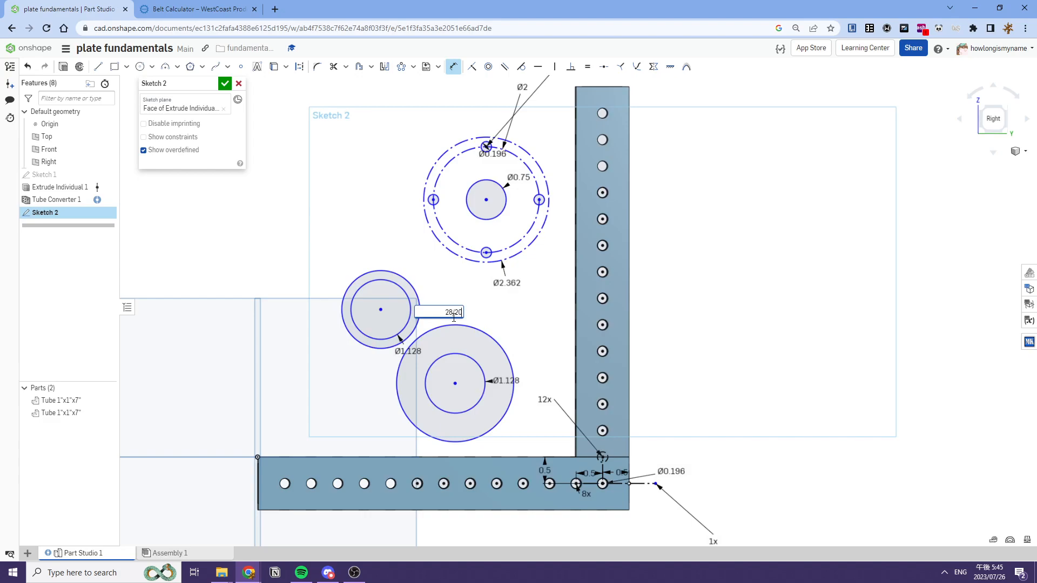
Step: Add 1.402 and 1.602 construction circles around the pulleys and check the calculator's center distance
type("-0")
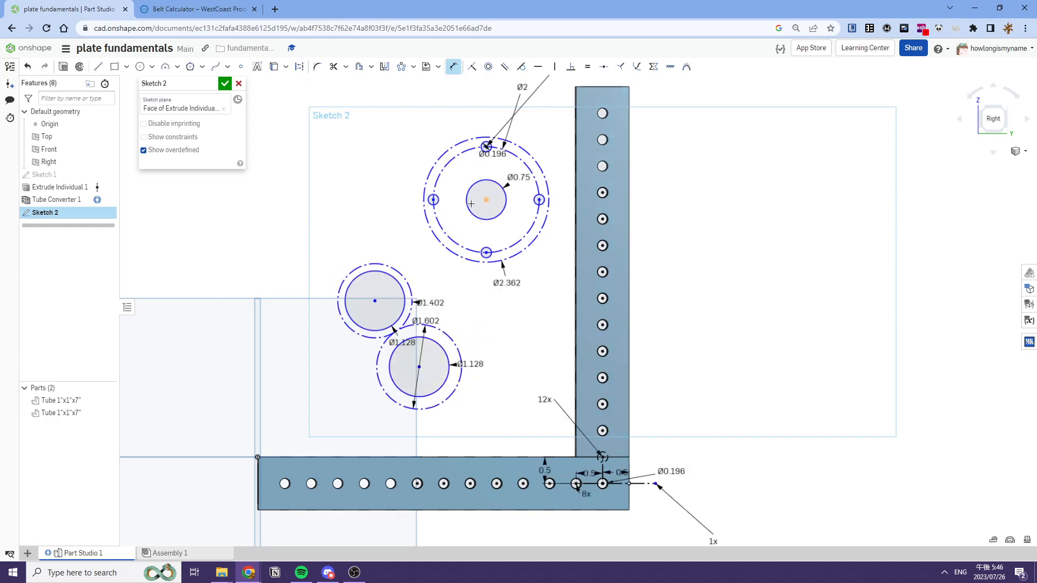
left_click(196, 8)
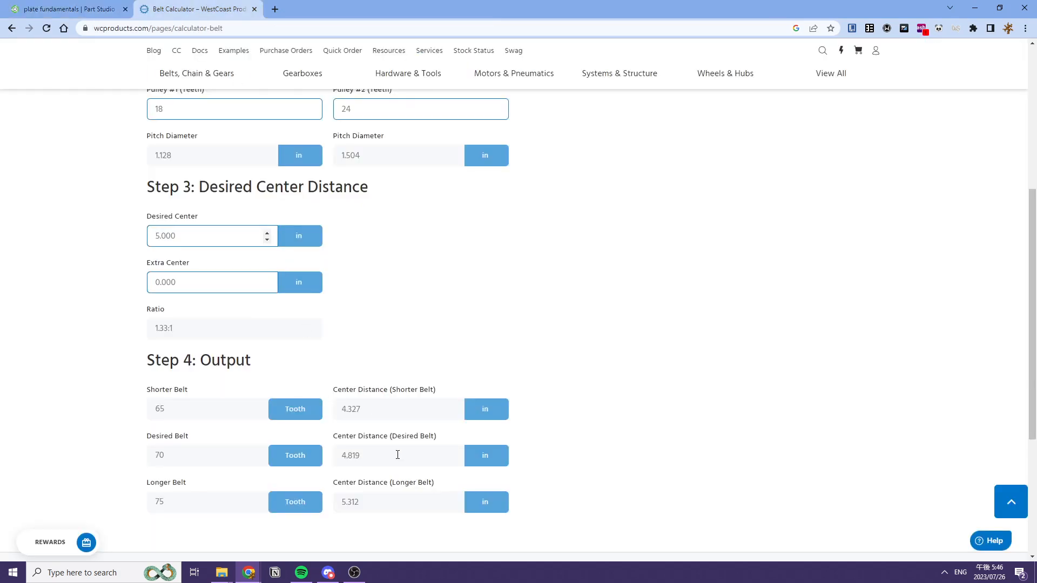
left_click(65, 10)
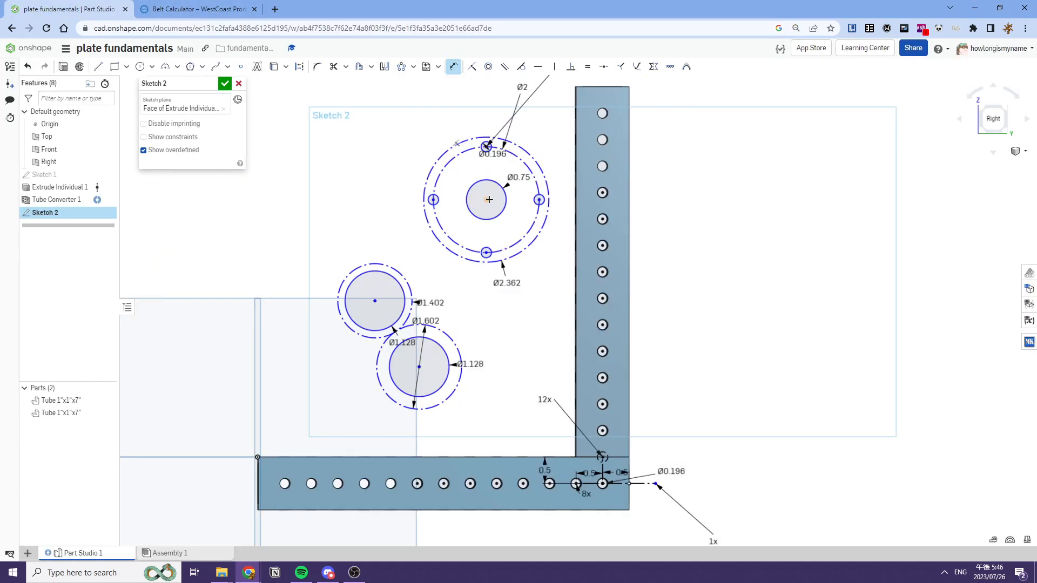
Step: Dimension the motor-to-pulley center distance at 4.799 and switch to the belt calculator
left_click(486, 199)
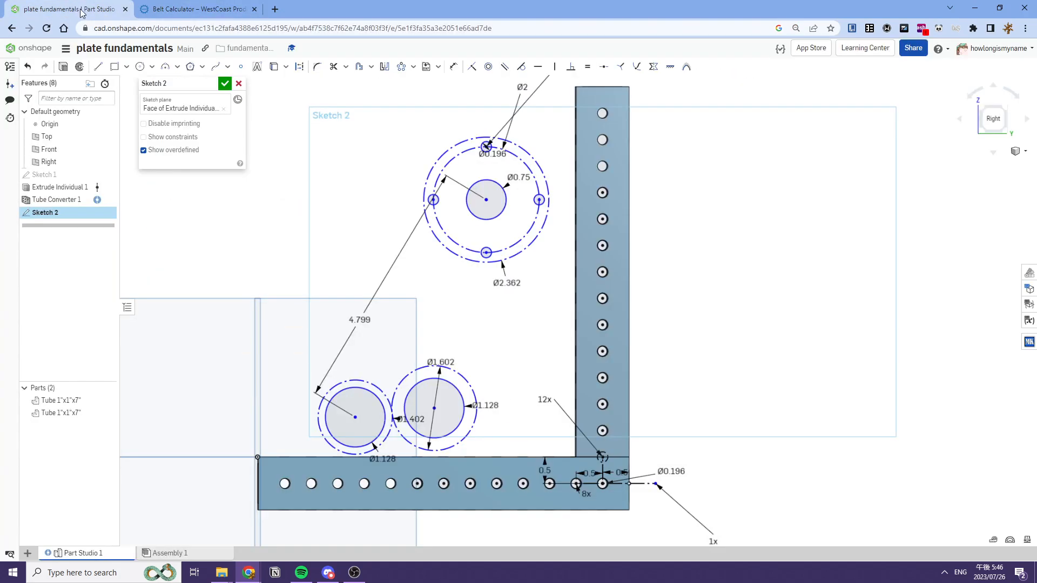
left_click(193, 8)
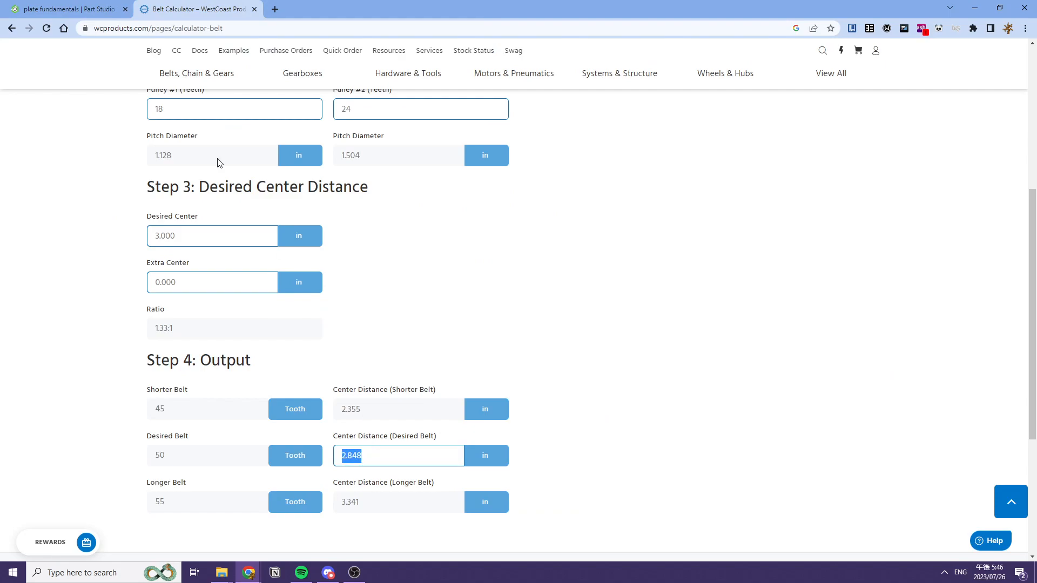
Step: Return to Onshape and begin dimensioning the lower pulley circle into place
left_click(65, 9)
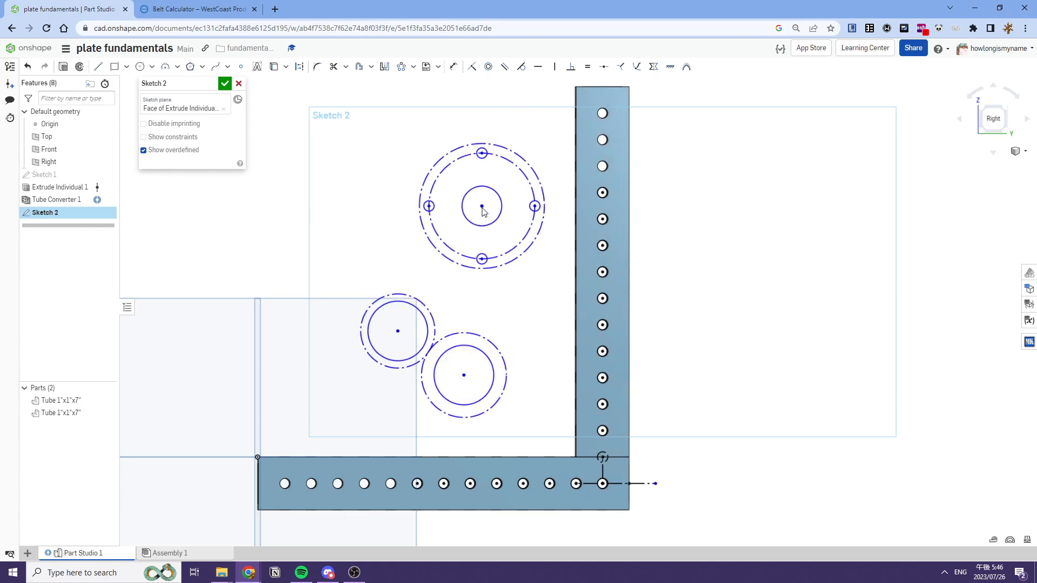
left_click(454, 67)
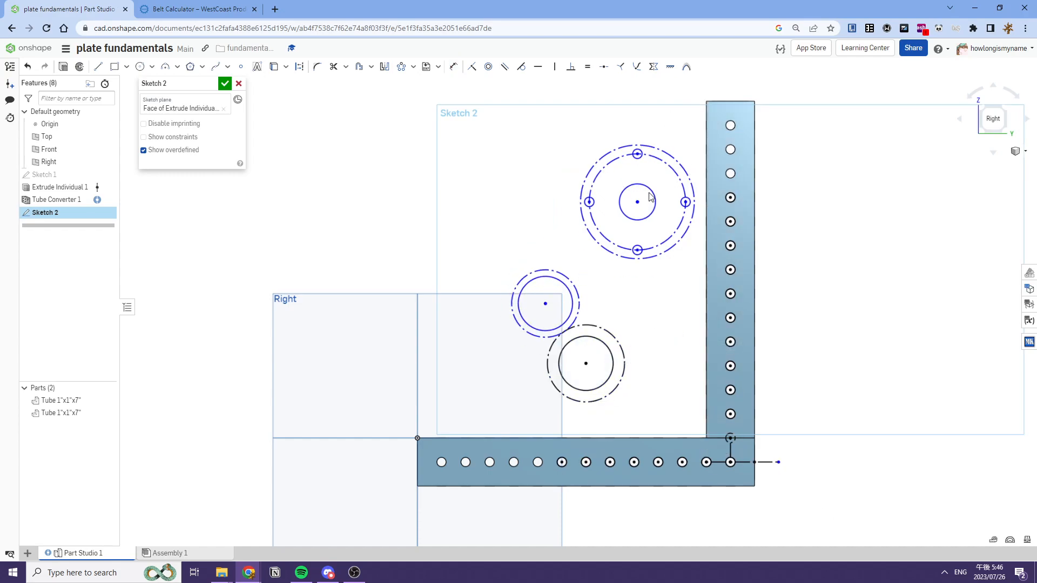
left_click(454, 67)
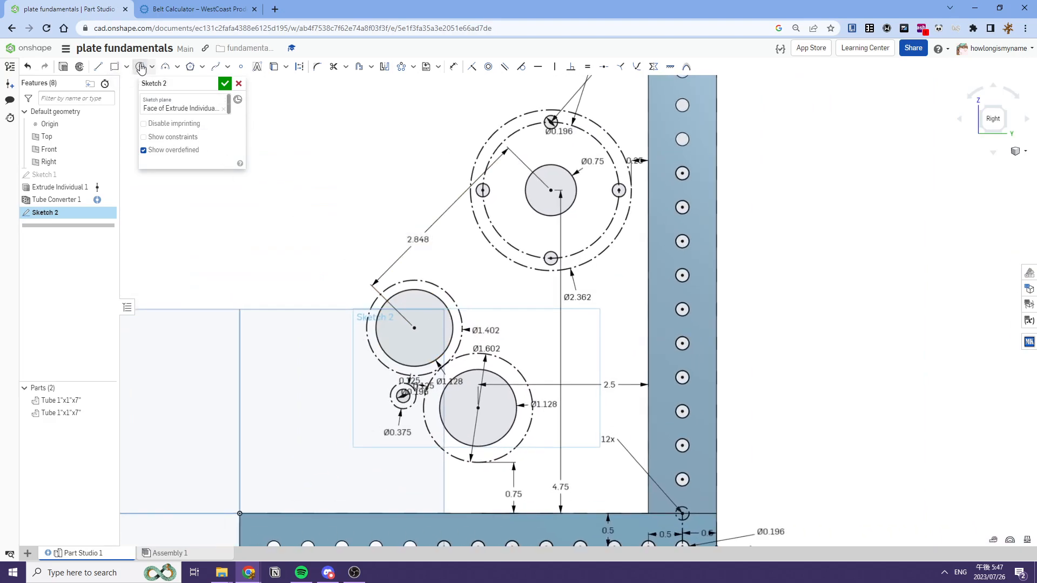
mouse_move(99, 67)
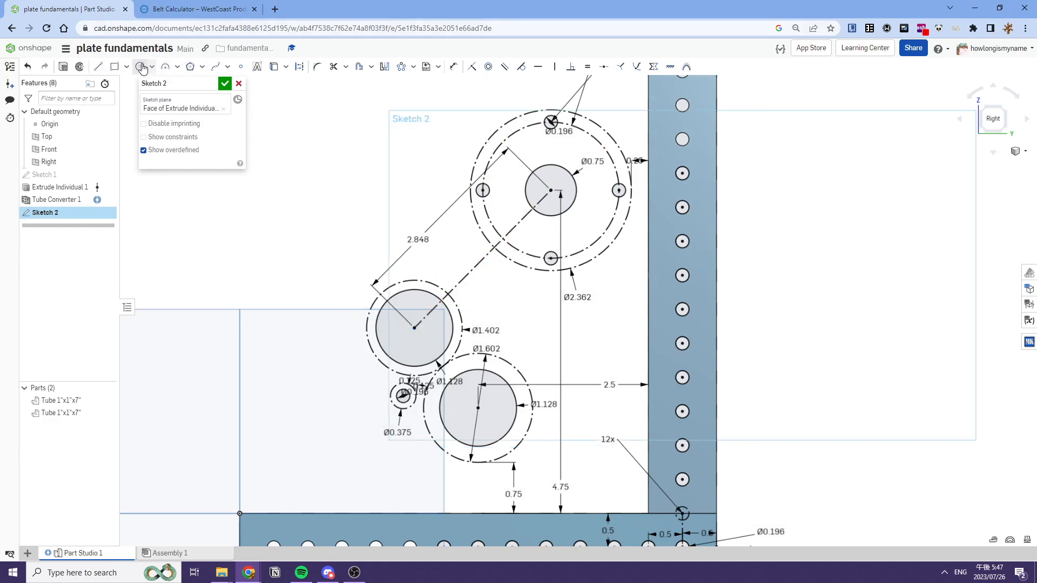
Step: Start a Ø0.196 standoff hole on the line between the motor and upper pulley
left_click(465, 270)
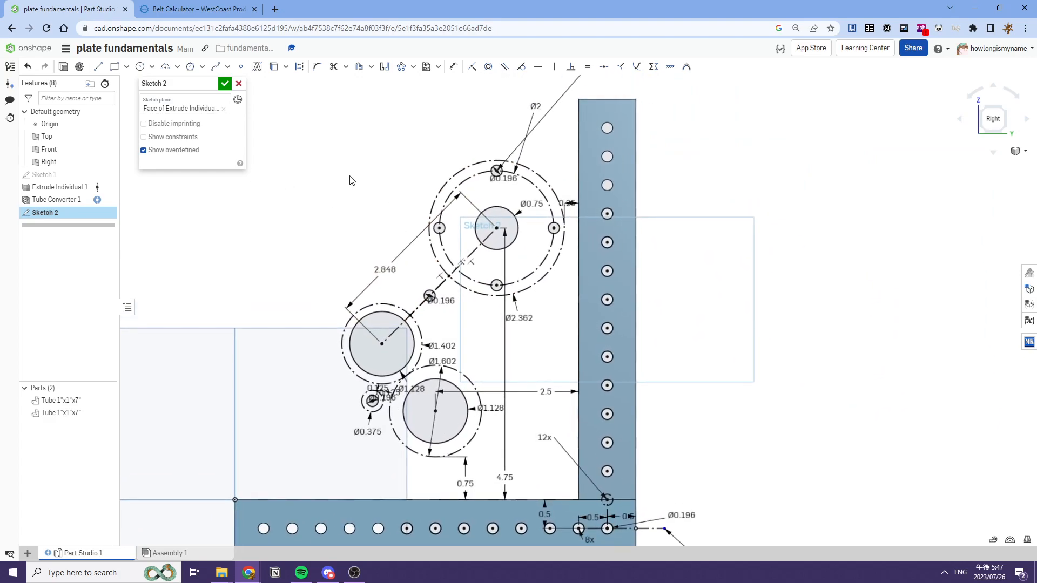
Step: Begin sketching the plate outline arcs along the tube edges
left_click(180, 67)
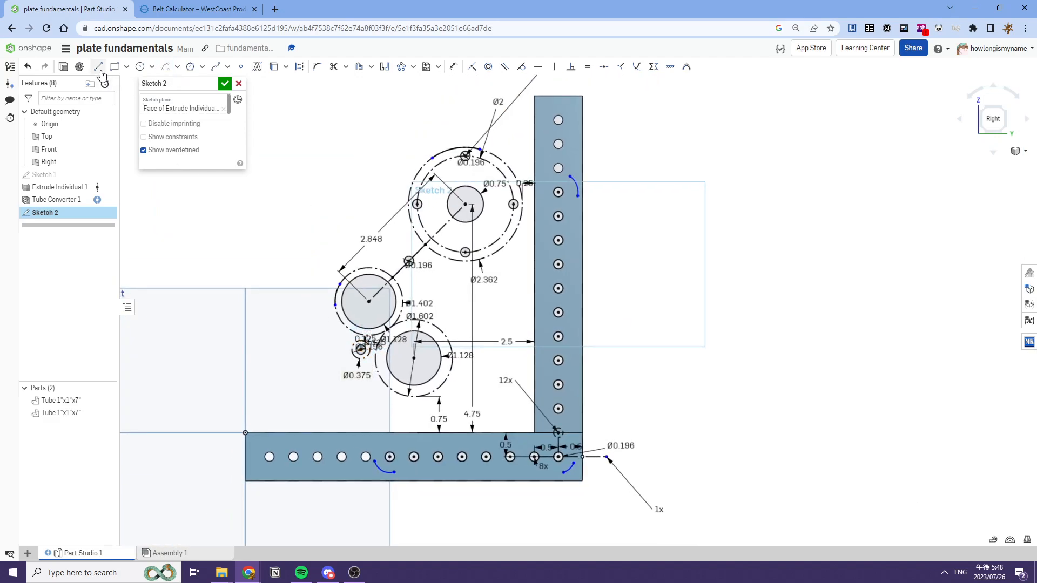
Step: Close the plate profile with lines and tangent arcs around the pulleys and tube corner, then finish Sketch 2
left_click(100, 67)
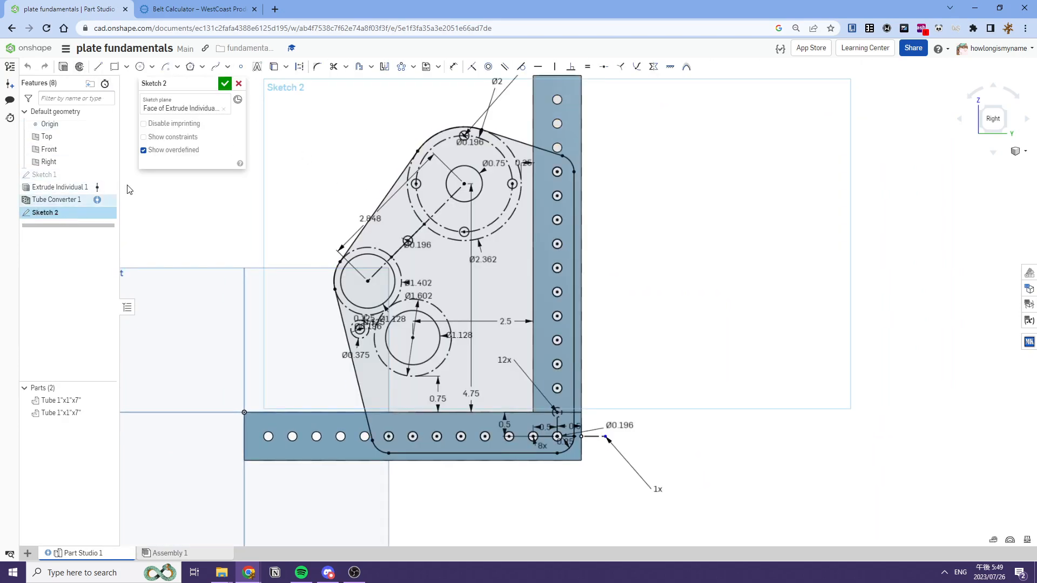
left_click(225, 83)
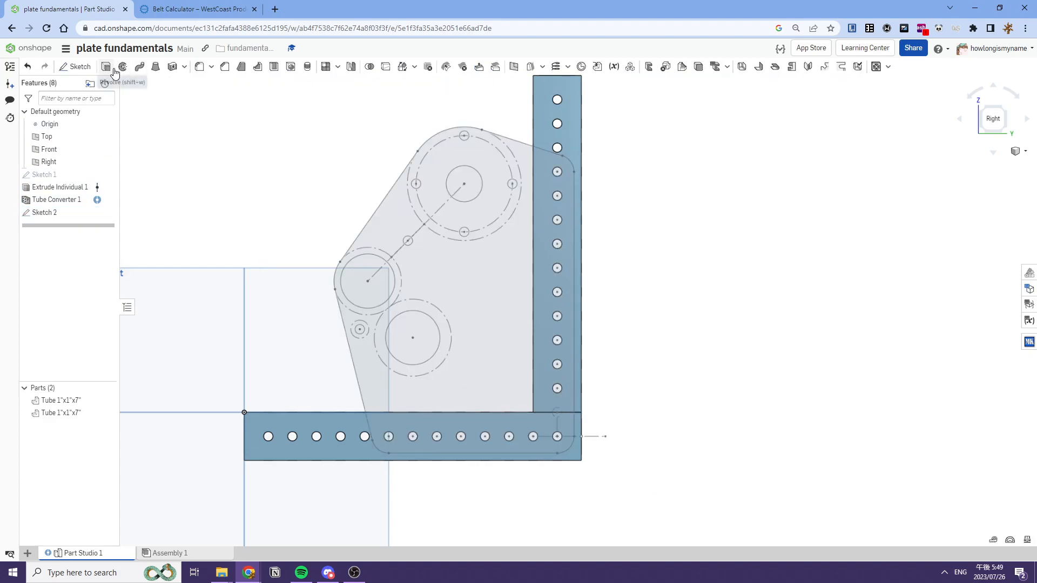
Step: Extrude the Sketch 2 plate region into a new solid part, then reopen Sketch 2
left_click(106, 67)
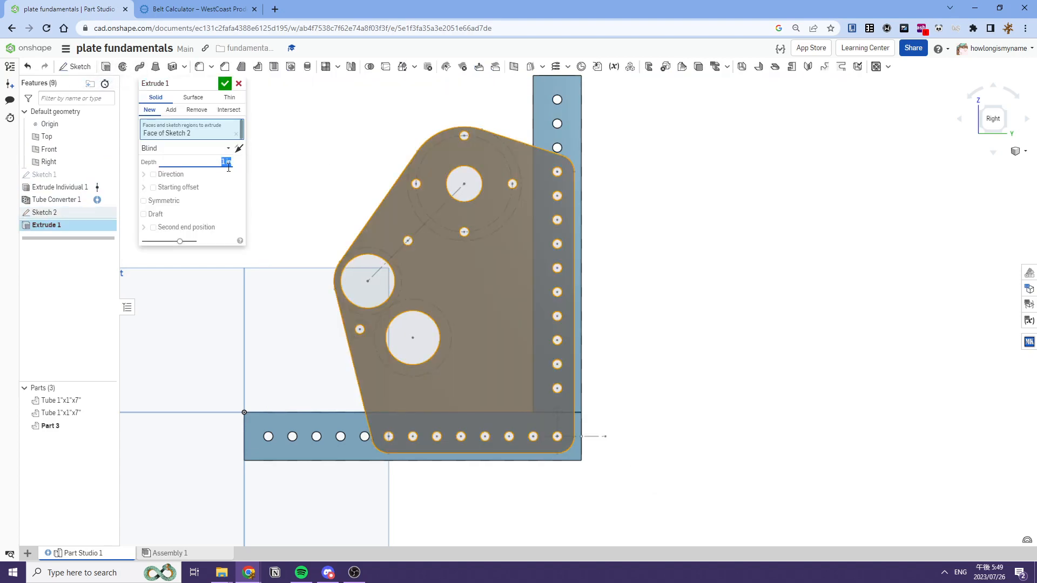
left_click(225, 84)
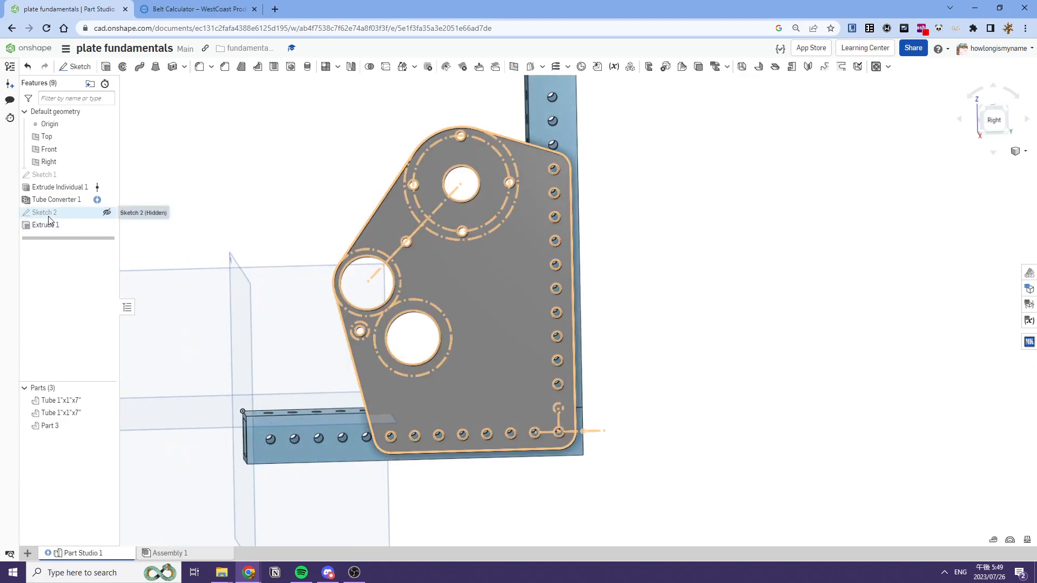
double_click(44, 212)
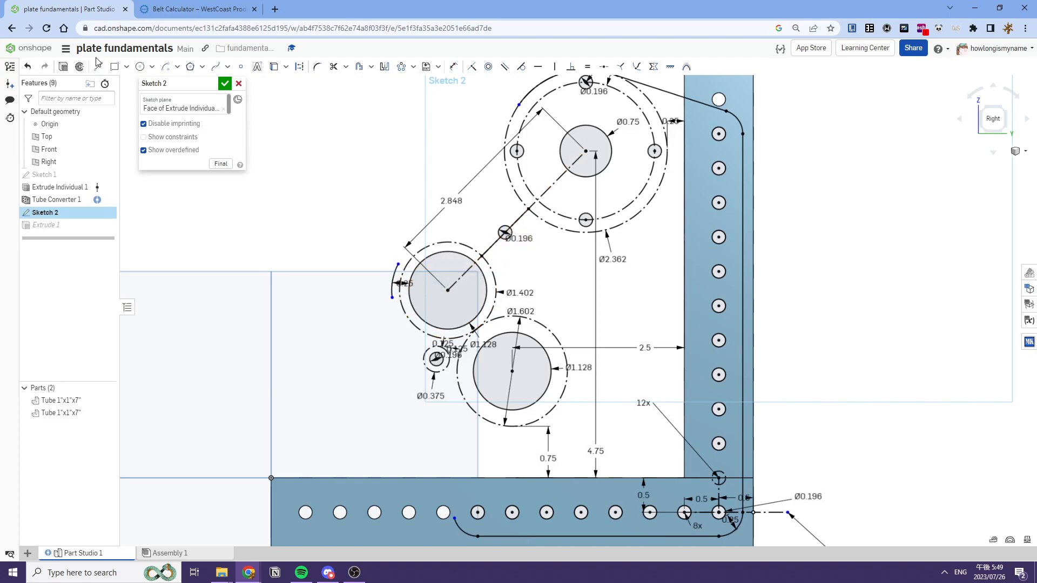
mouse_move(127, 104)
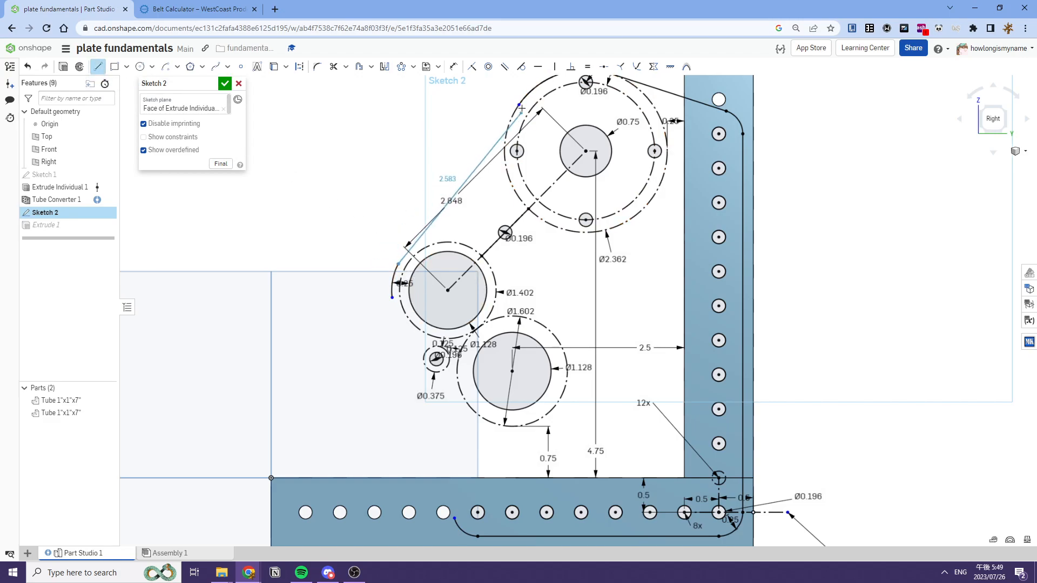
Step: Draw a straight lower-left edge from the middle pulley down to the tube
left_click(522, 67)
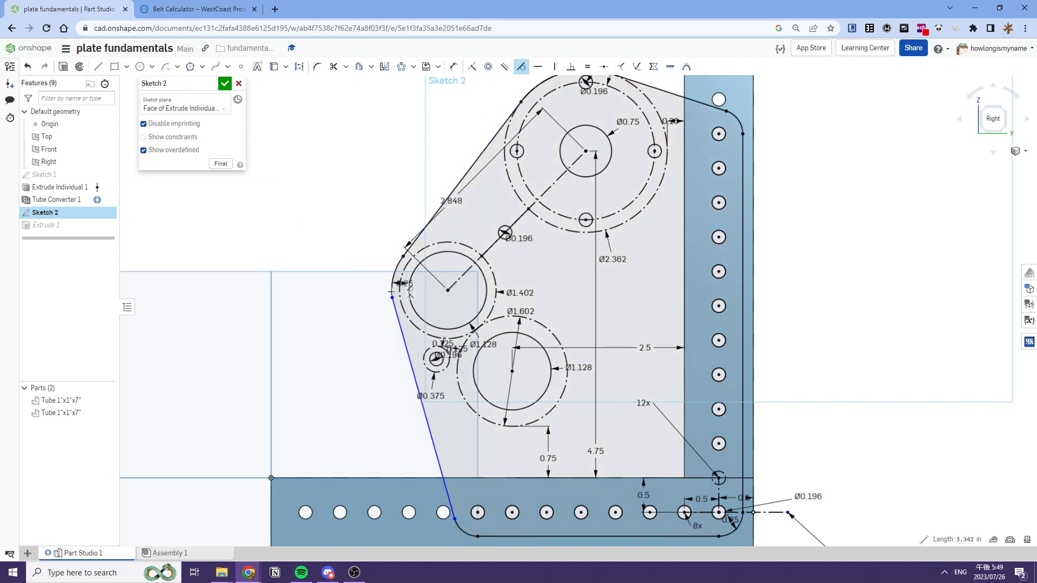
left_click(225, 84)
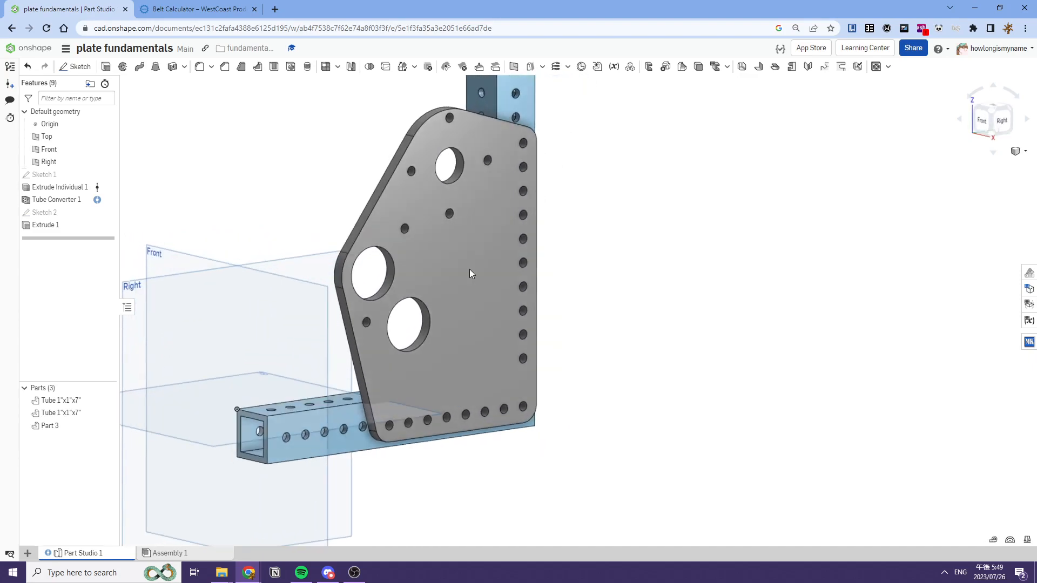
Step: Inspect the plate, reopen Sketch 2 and accept it so Extrude 1 rebuilds with slanted edges and holes
left_click_drag(471, 273, 479, 304)
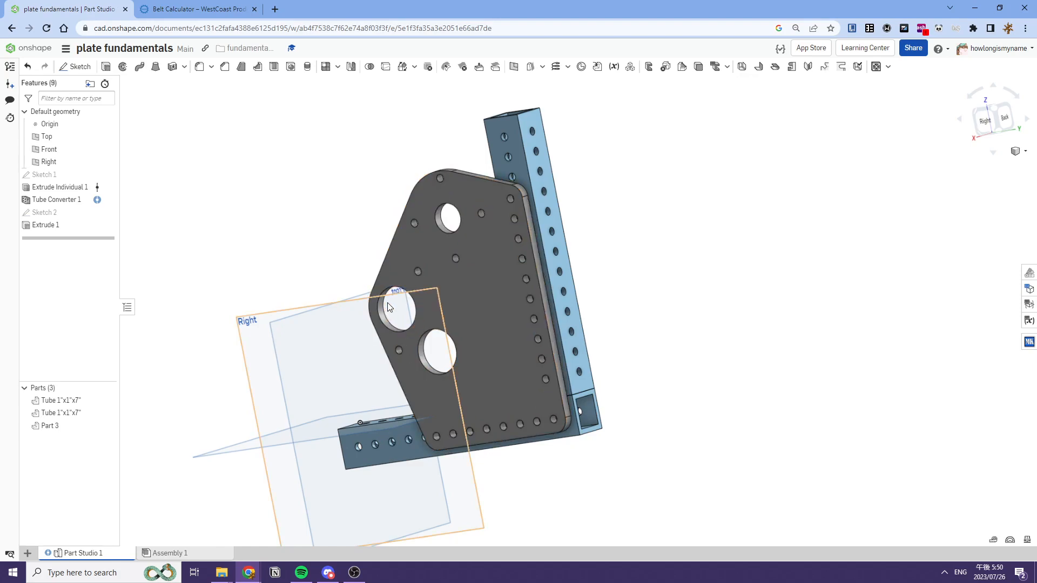
left_click(41, 212)
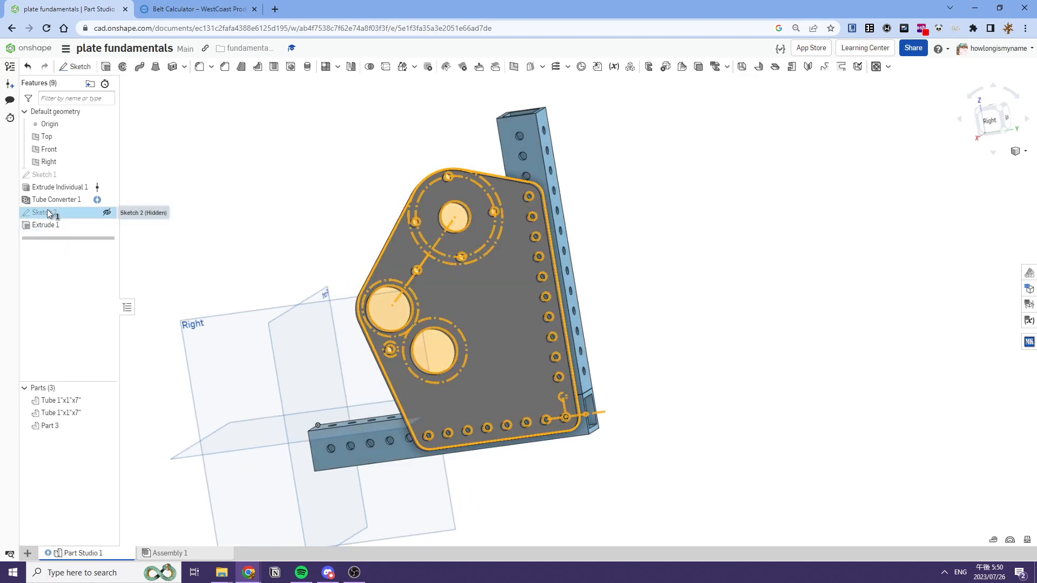
double_click(44, 212)
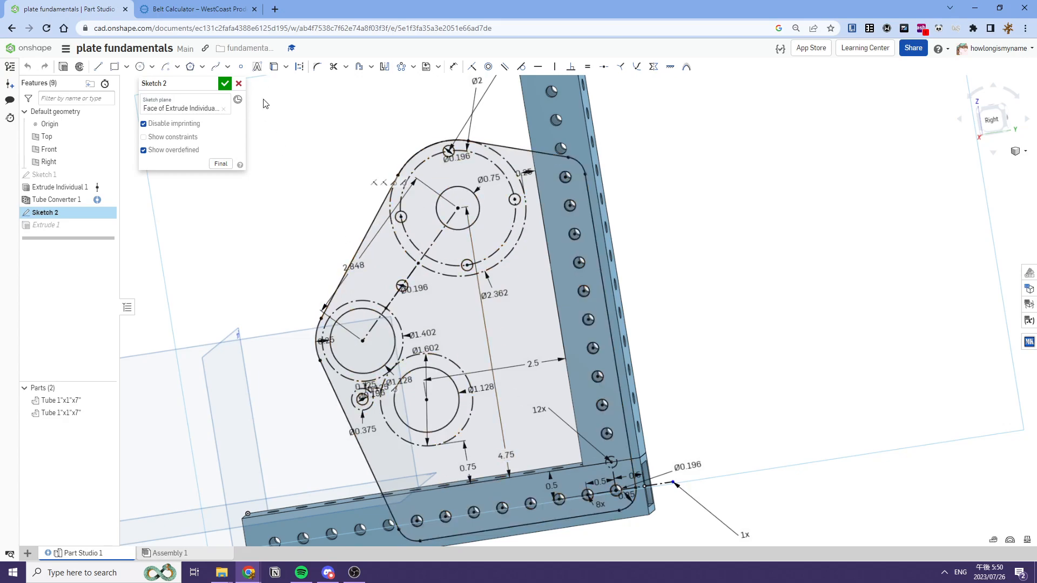
left_click(225, 83)
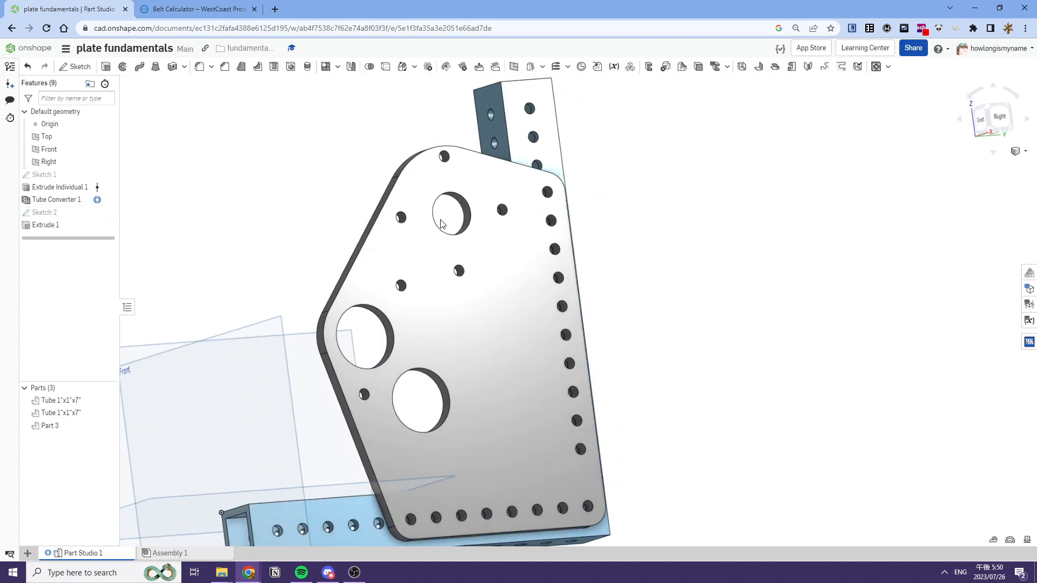